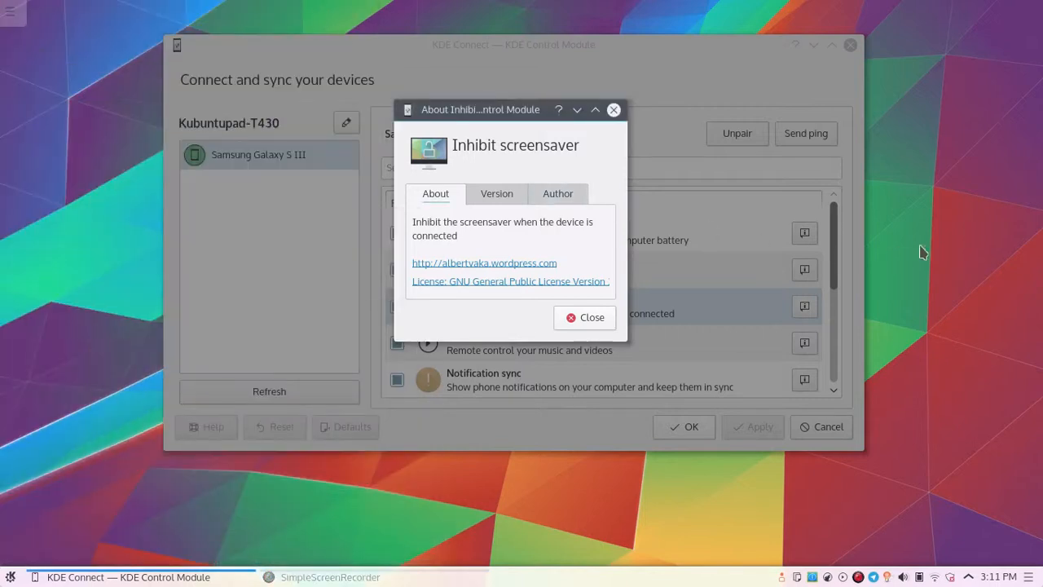
{"action": "mouse_move", "coordinate": [944, 245]}
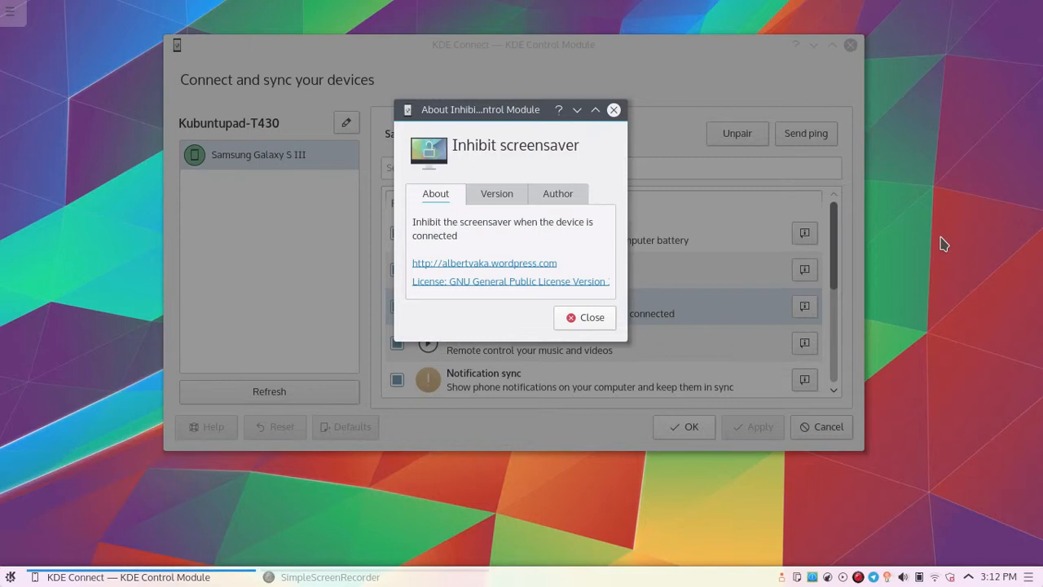
Close and relaunch KDE Connect settings, then select the Samsung Galaxy S III to view its plugins.
{"action": "left_click", "coordinate": [584, 317]}
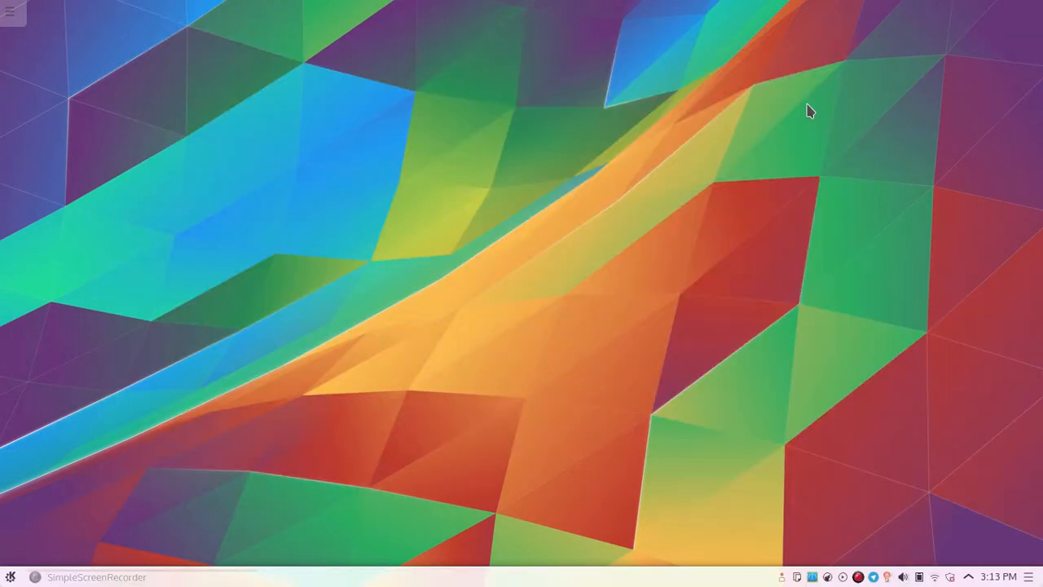
{"action": "mouse_move", "coordinate": [188, 513]}
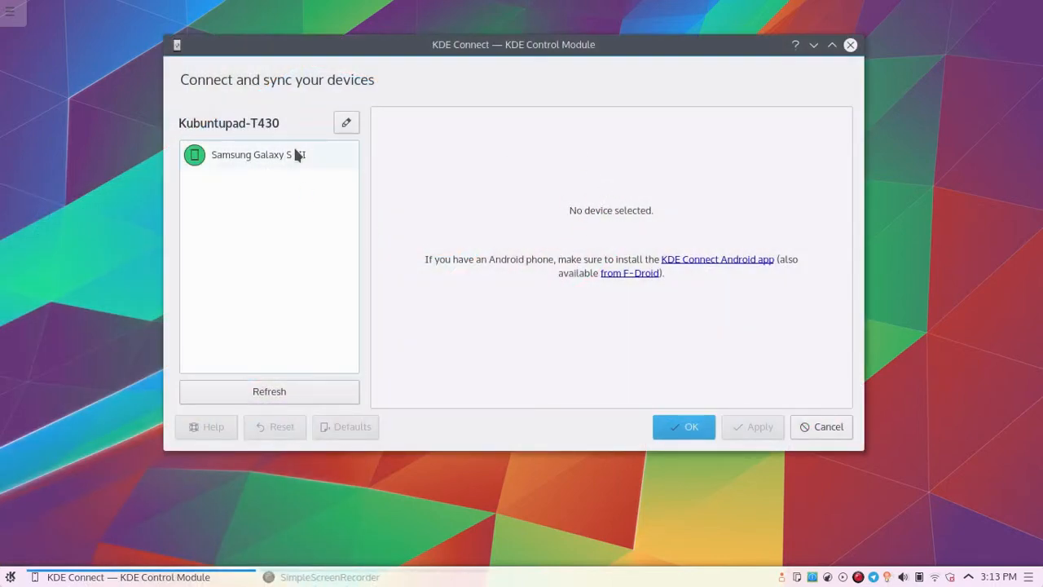
{"action": "left_click", "coordinate": [258, 154]}
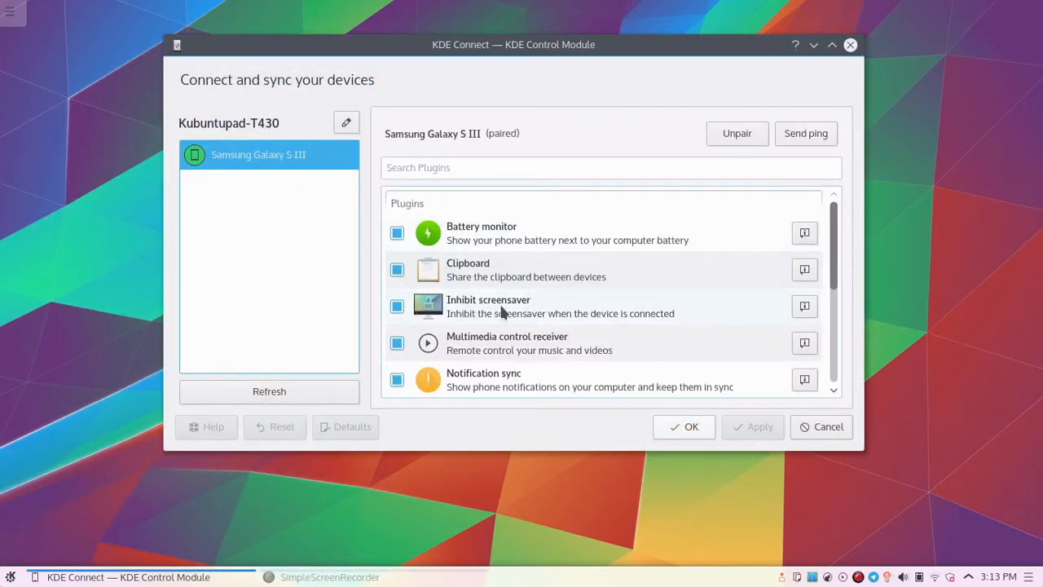
{"action": "left_click", "coordinate": [397, 306]}
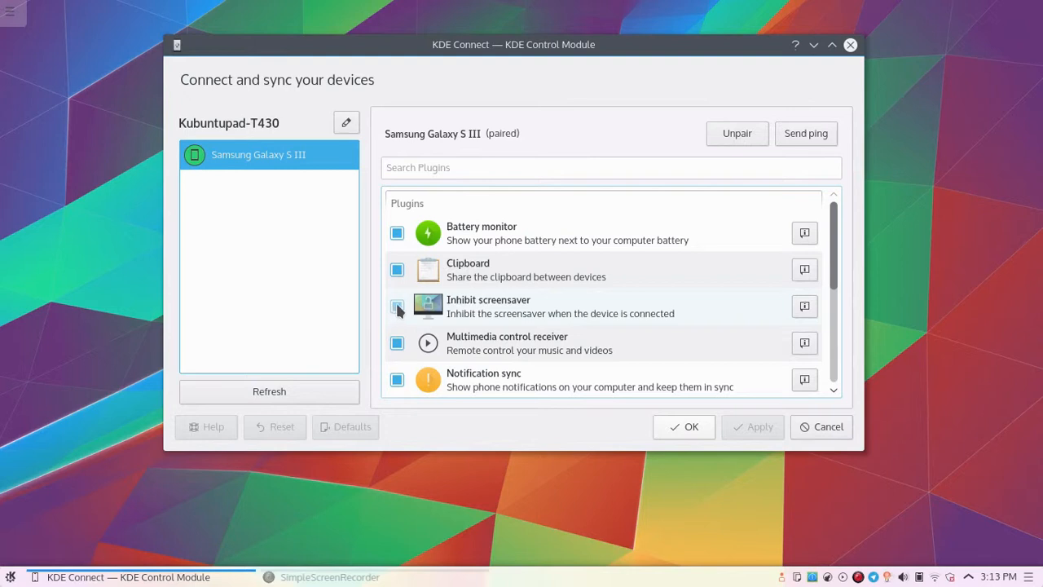
{"action": "mouse_move", "coordinate": [430, 316]}
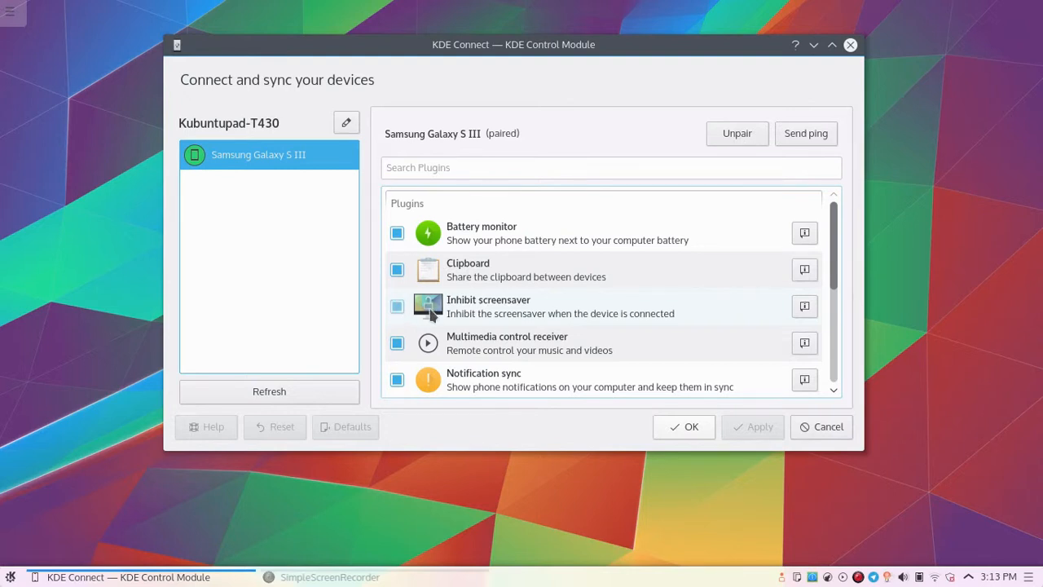
{"action": "mouse_move", "coordinate": [399, 269]}
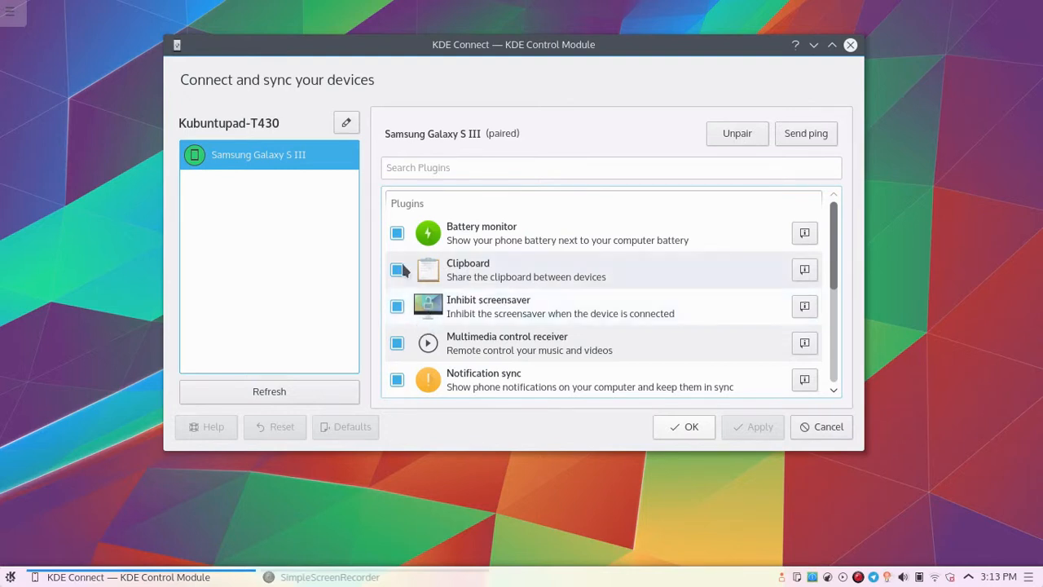